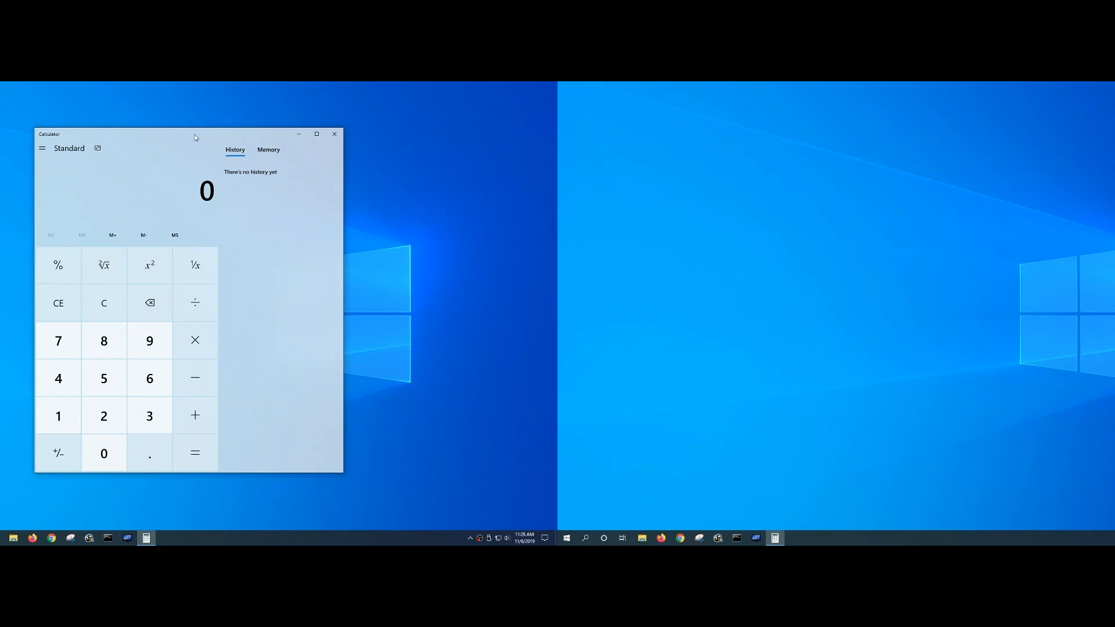
Step: Shift Calculator between displays with Win+Shift arrows, then snap it to the right display's left side
key(Win+Shift+Right)
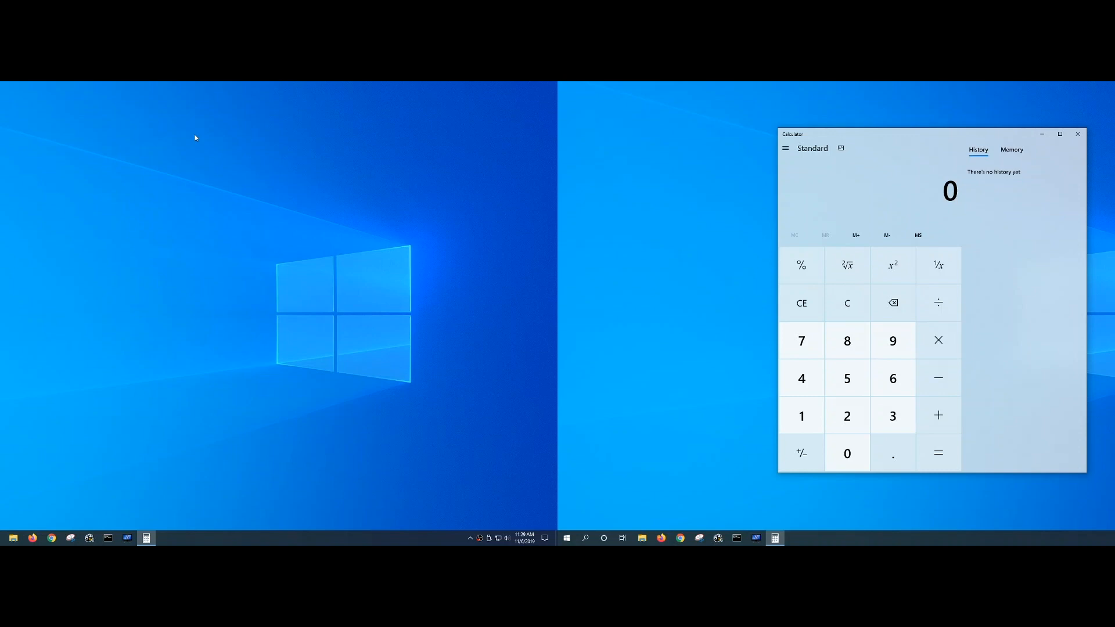
key(Win+Shift+Left)
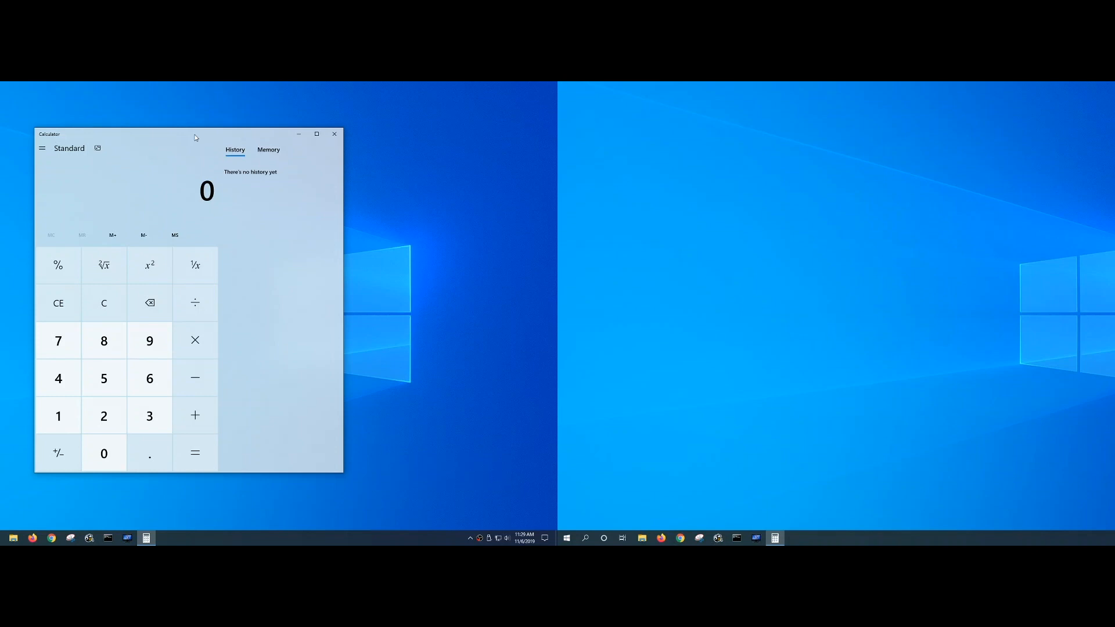
key(Win+Left)
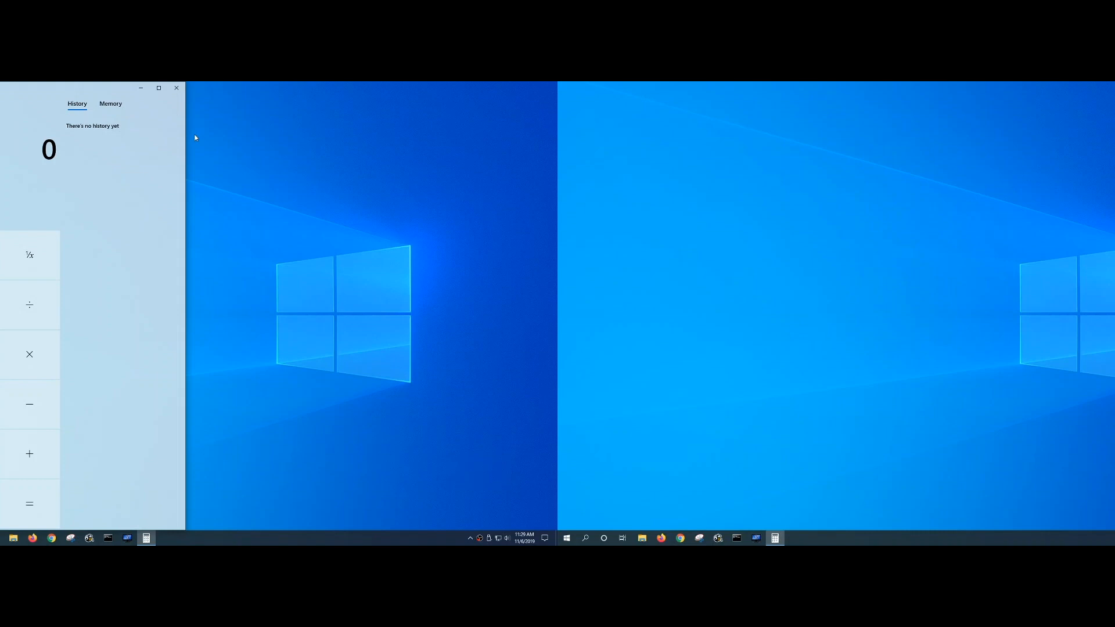
key(Win+Right)
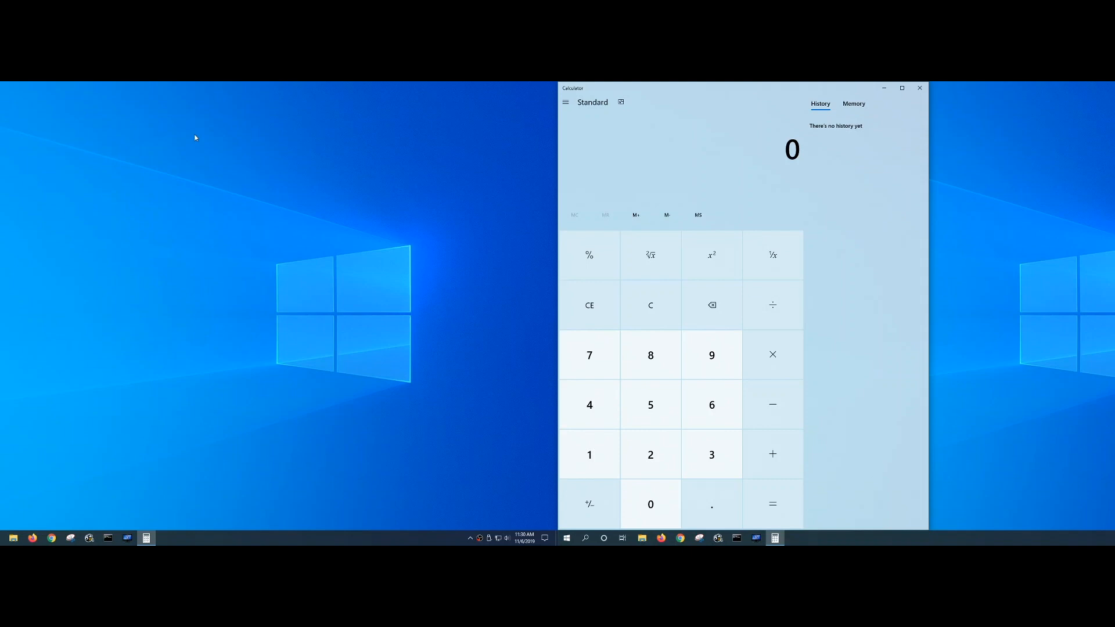
Step: Restore Calculator, then snap it across the right display onto the left display's inner edge
key(Win+Right)
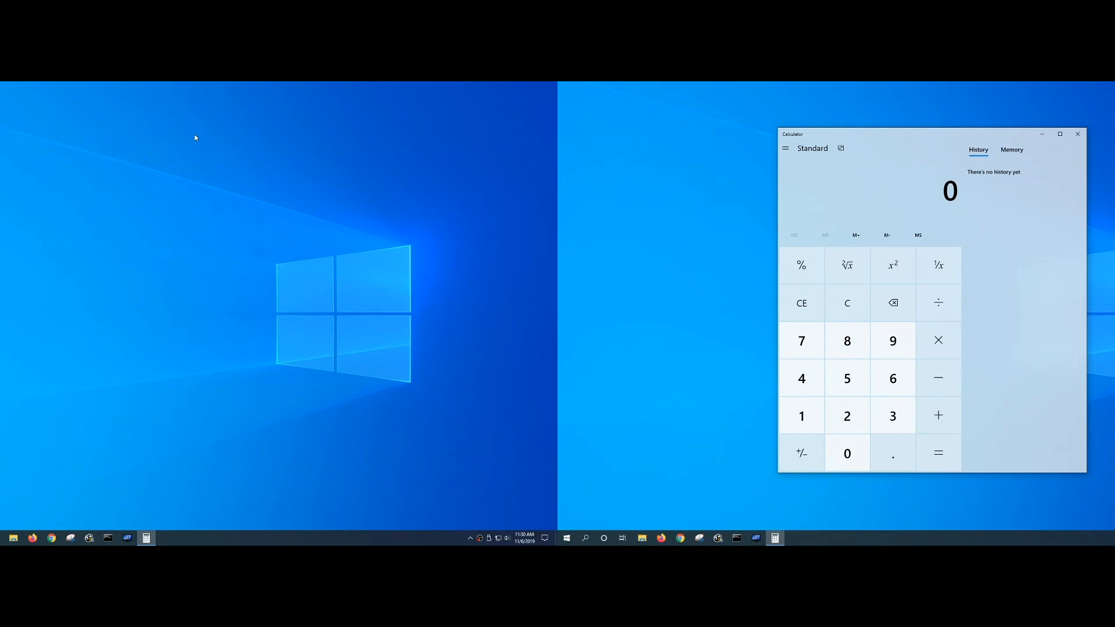
key(Win+Right)
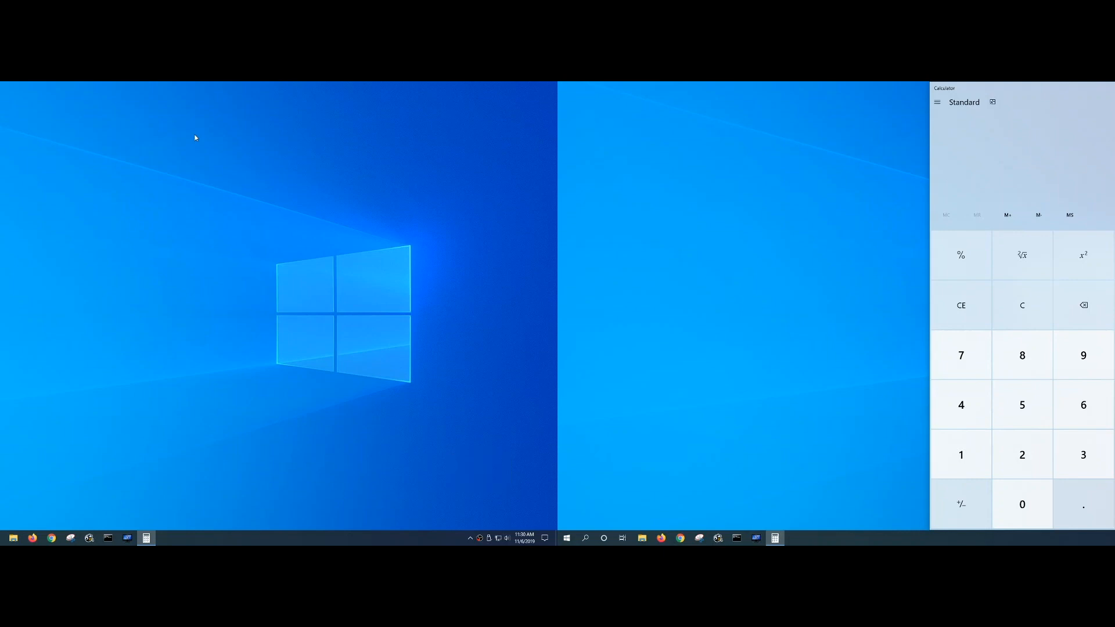
key(Win+Left)
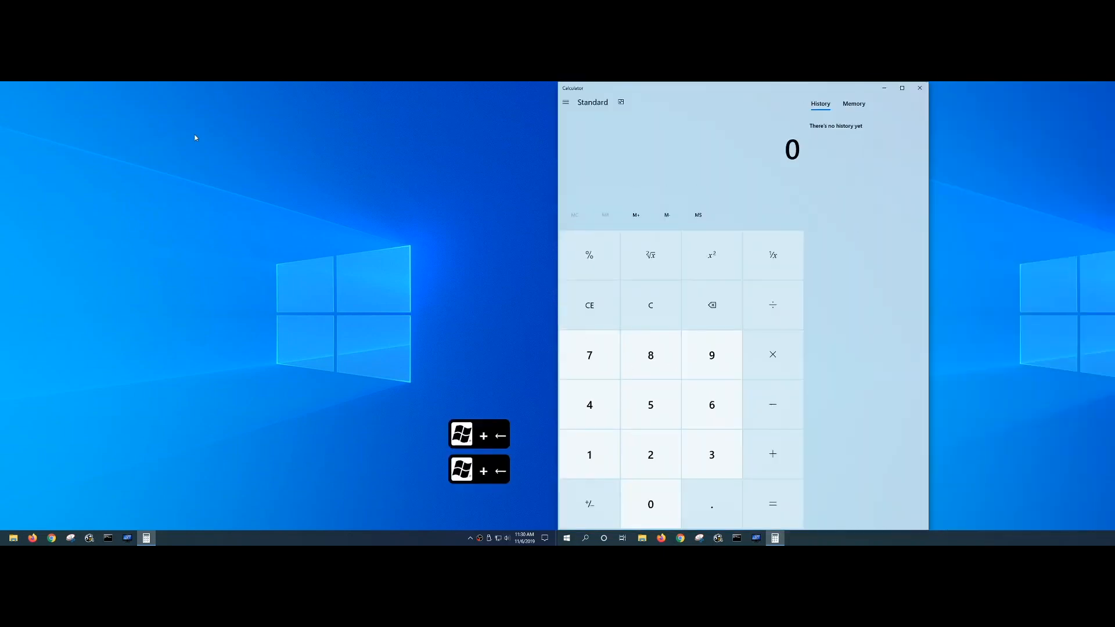
key(Win+Left)
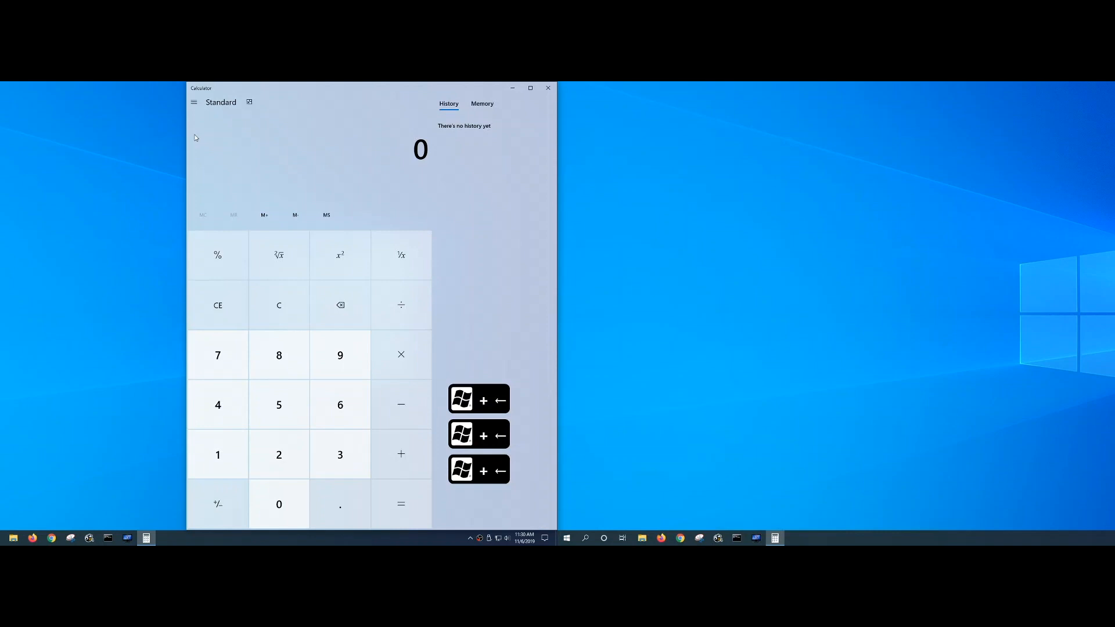